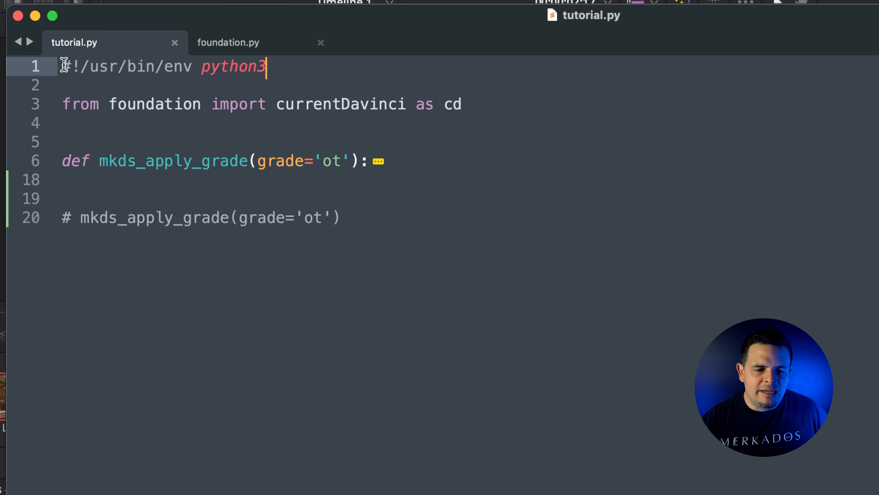
mouse_move(353, 78)
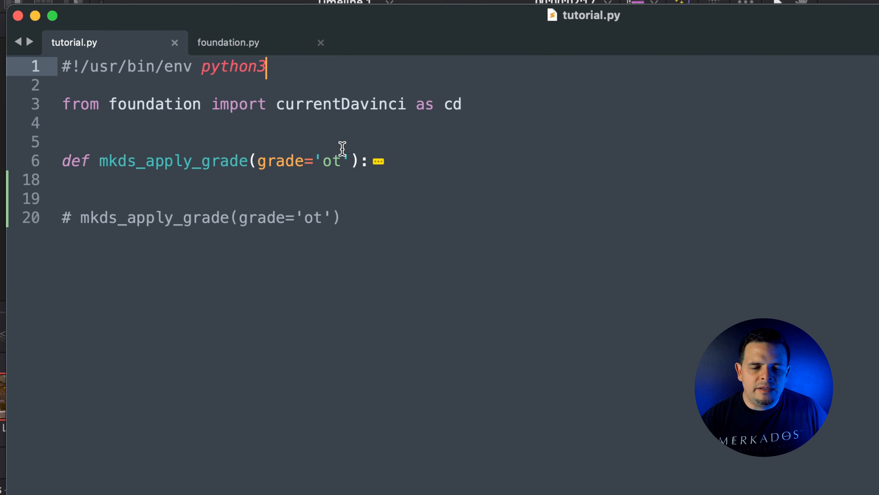
mouse_move(223, 71)
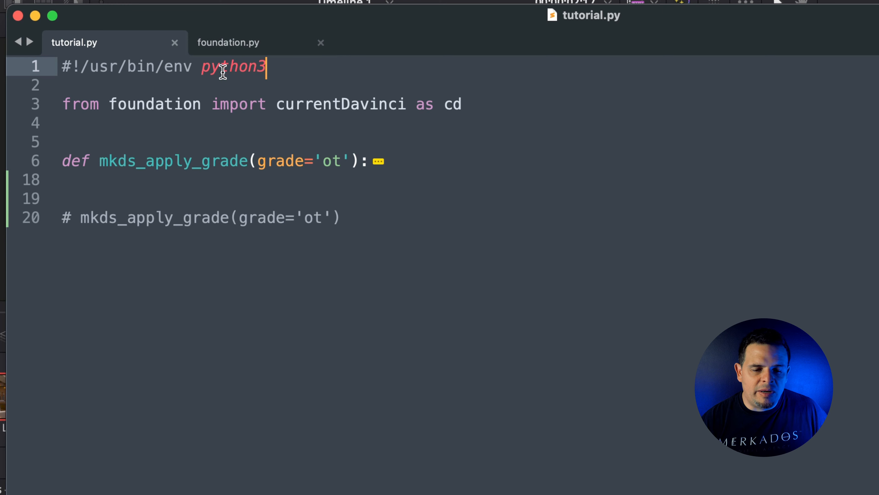
mouse_move(385, 211)
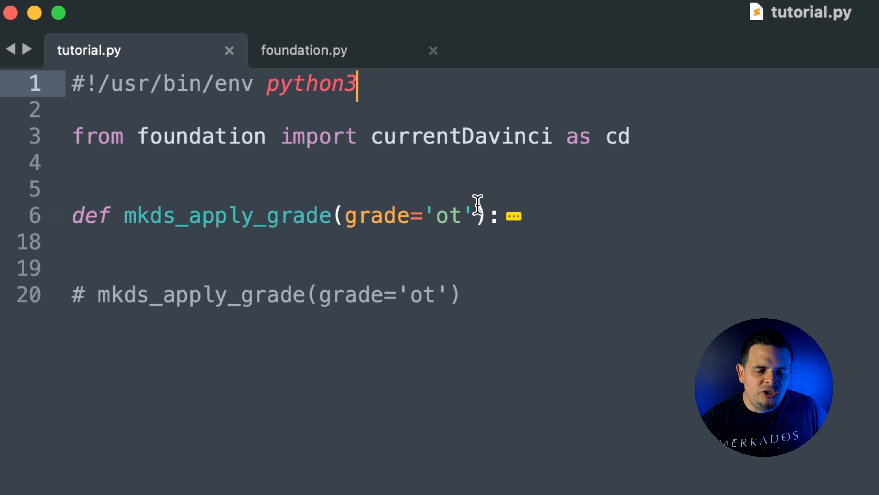
mouse_move(660, 286)
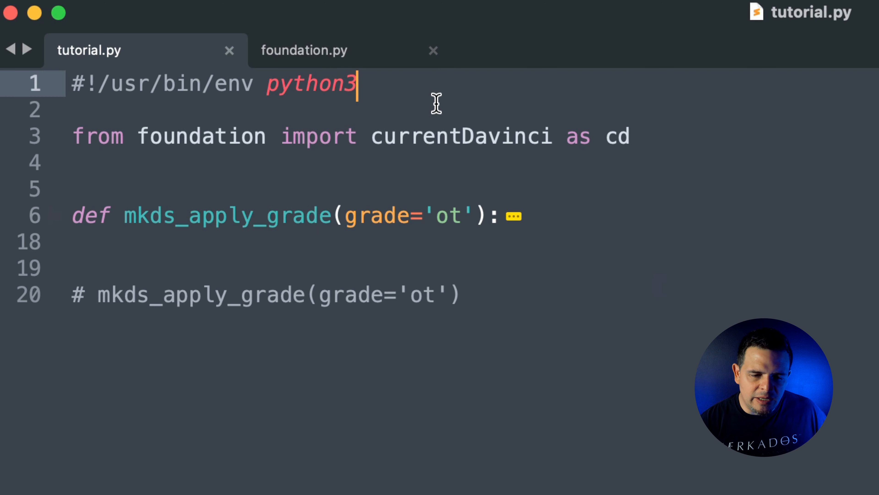
Show foundation.py with its API imports and the currentDavinci class.
left_click(305, 50)
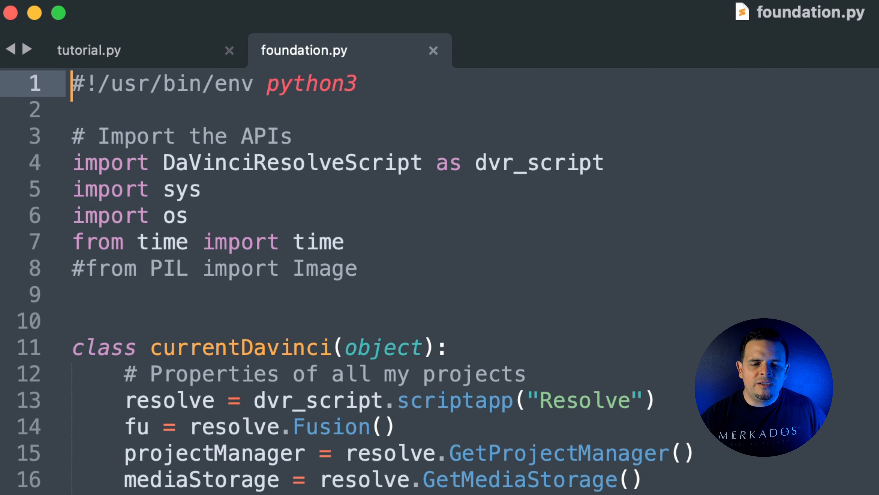
mouse_move(345, 171)
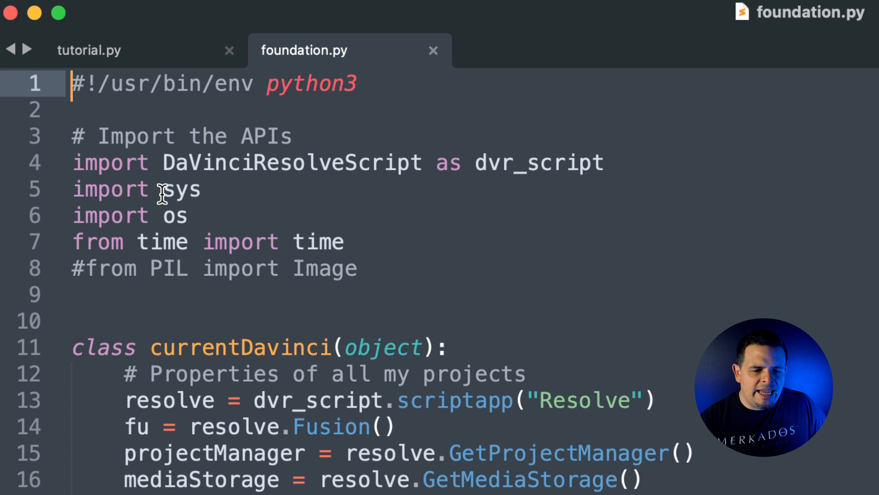
mouse_move(275, 206)
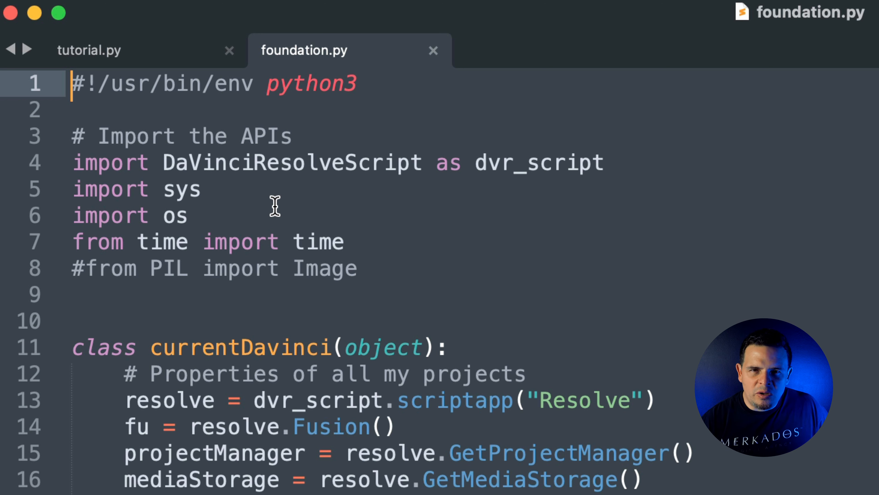
mouse_move(421, 250)
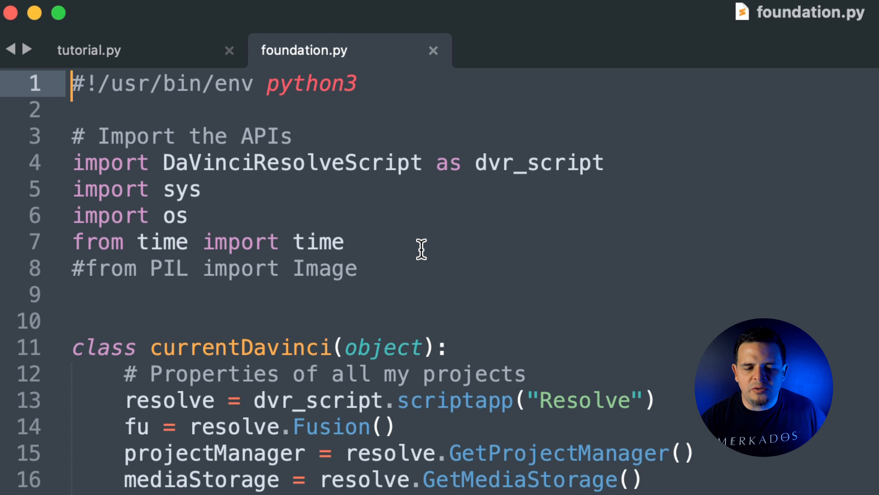
mouse_move(221, 267)
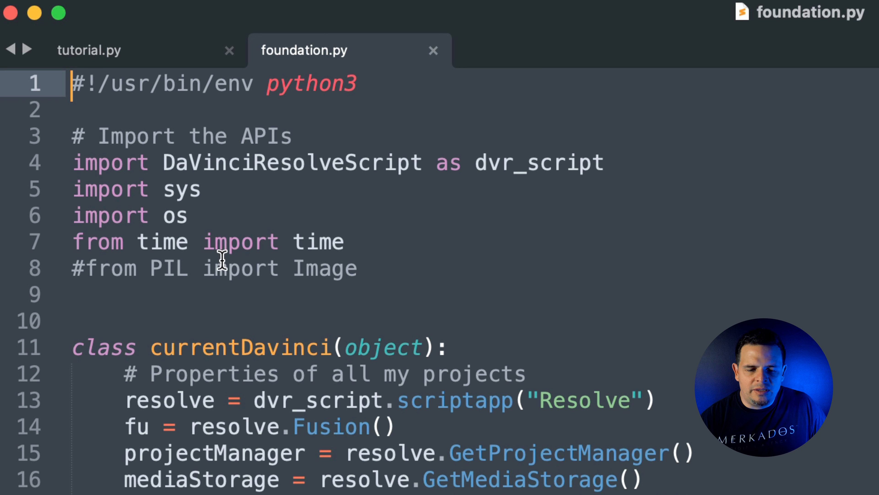
mouse_move(328, 228)
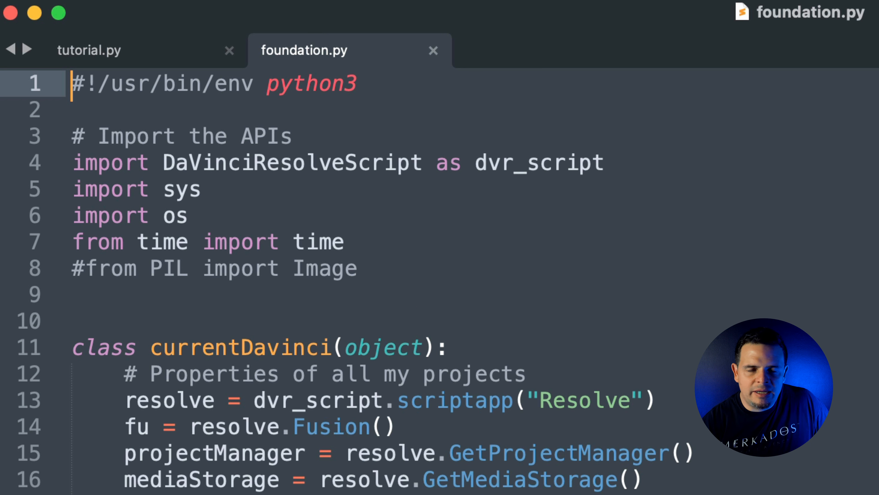
mouse_move(340, 263)
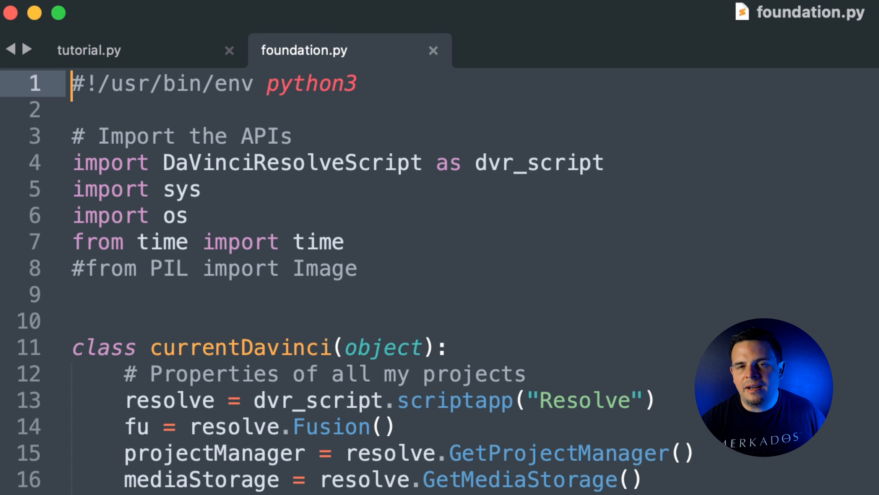
Return to tutorial.py and highlight the grade='ot' default argument of mkds_apply_grade.
left_click(88, 50)
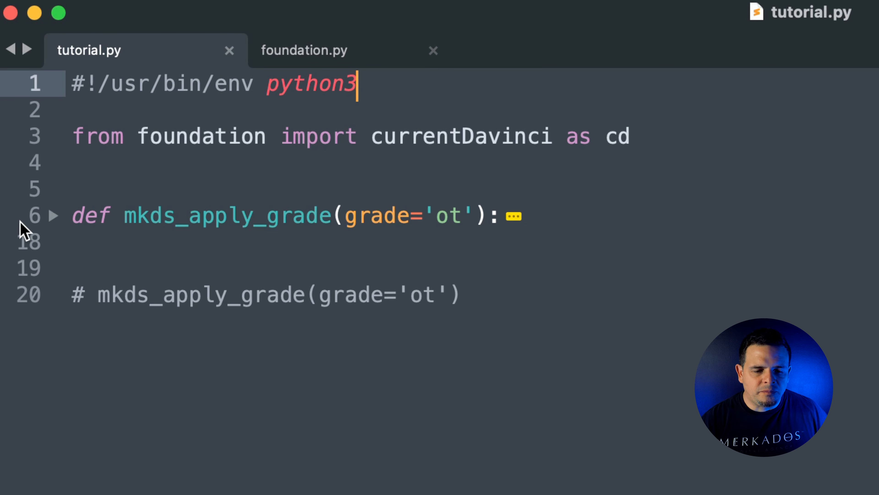
mouse_move(126, 215)
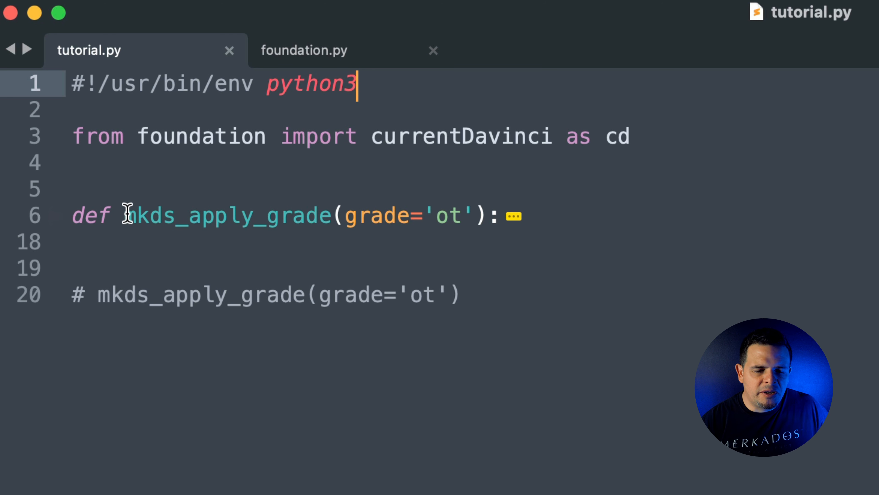
mouse_move(334, 218)
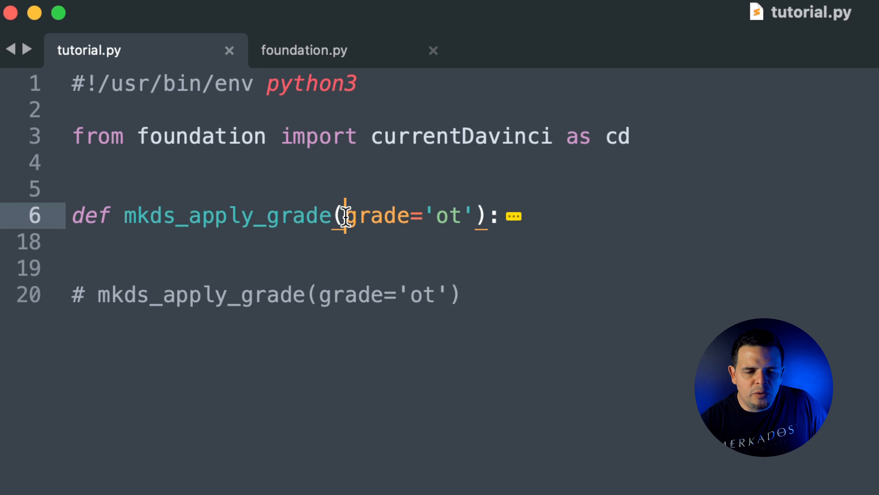
left_click_drag(345, 215, 474, 215)
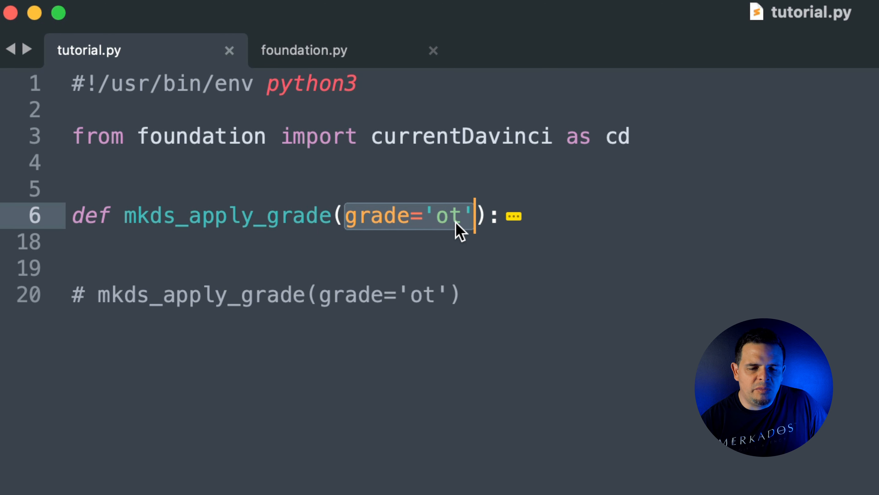
mouse_move(200, 251)
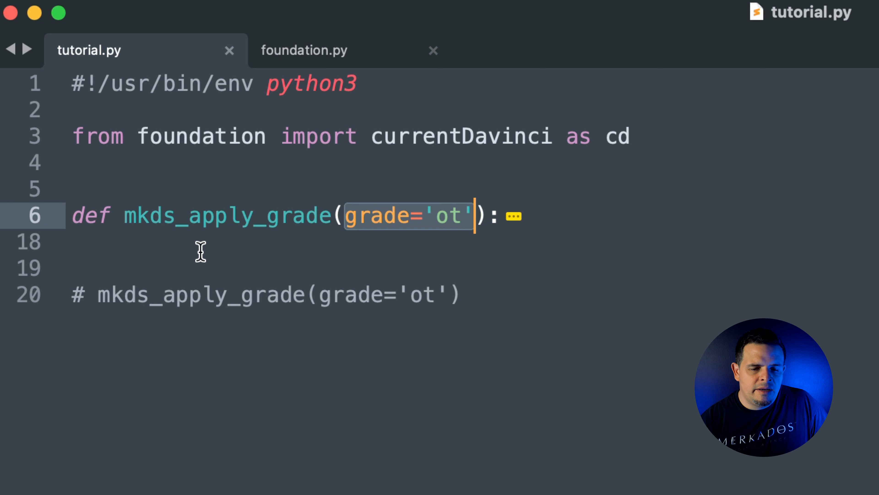
mouse_move(93, 215)
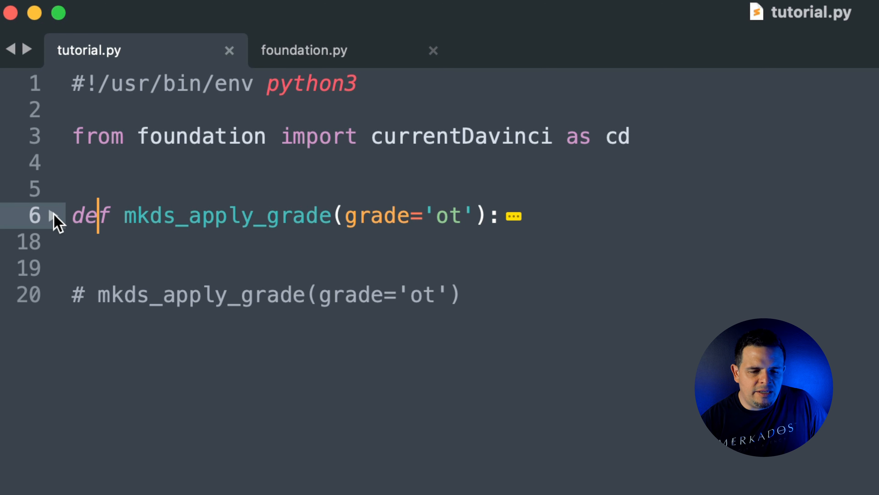
Unfold mkds_apply_grade to reveal the DRX path and ApplyGradeFromDRX loop.
left_click(52, 215)
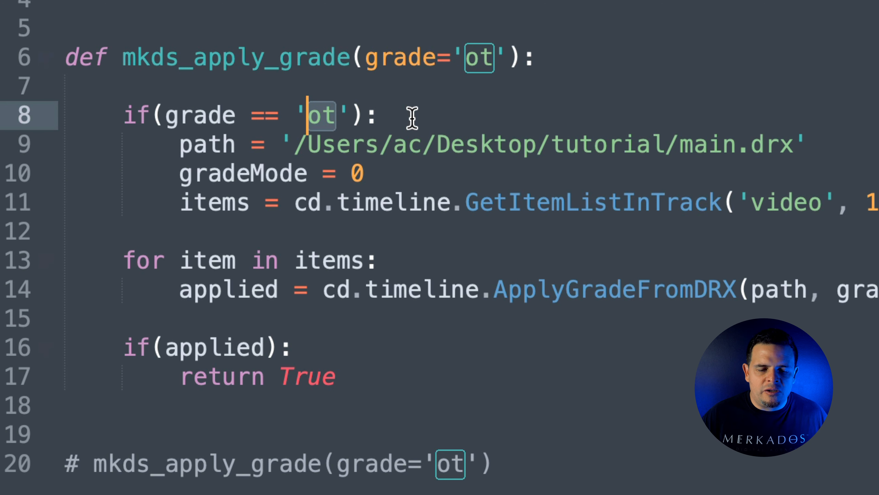
mouse_move(298, 153)
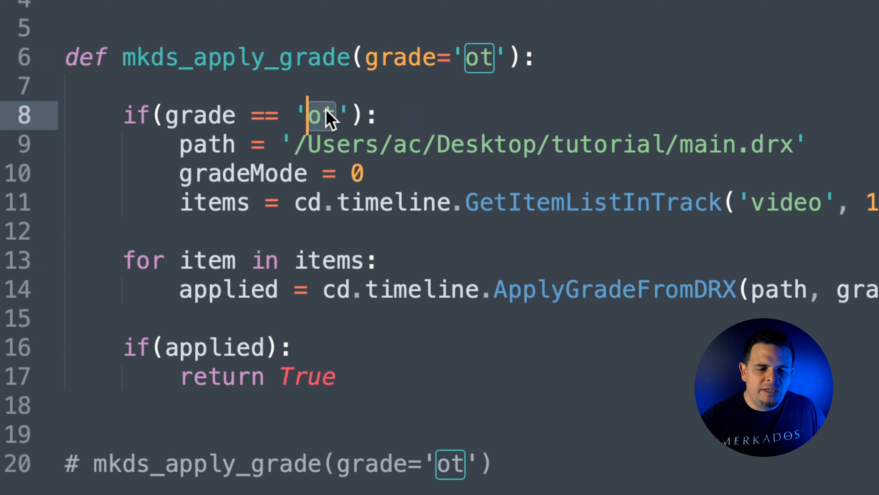
mouse_move(759, 145)
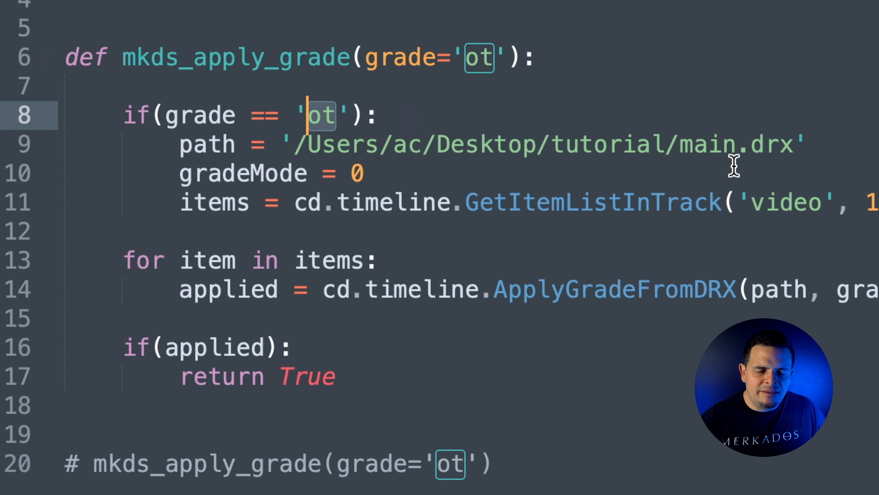
mouse_move(679, 145)
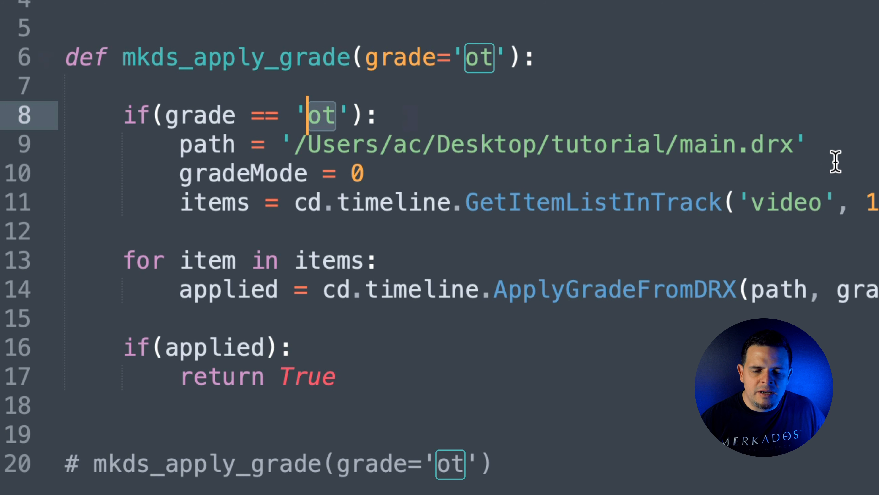
mouse_move(821, 149)
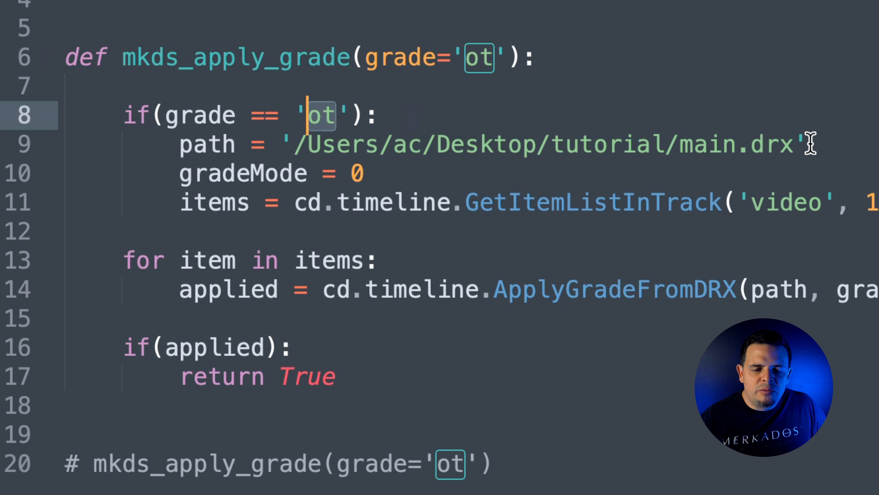
mouse_move(728, 145)
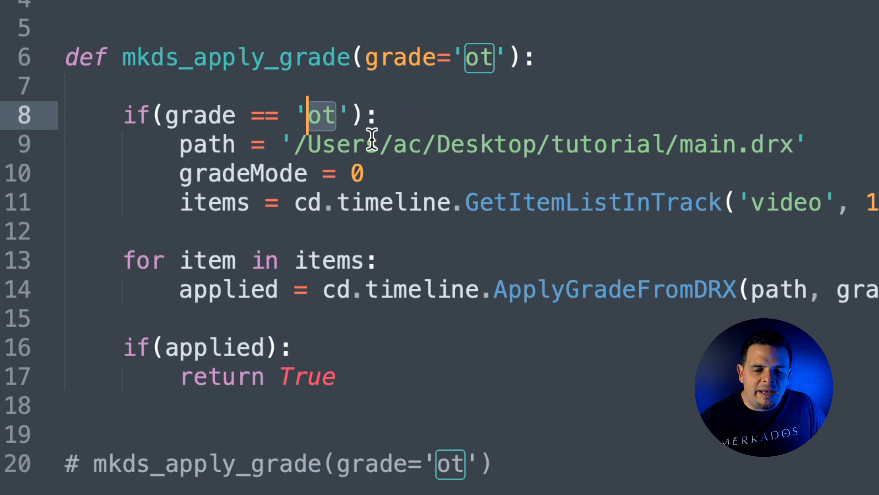
mouse_move(320, 172)
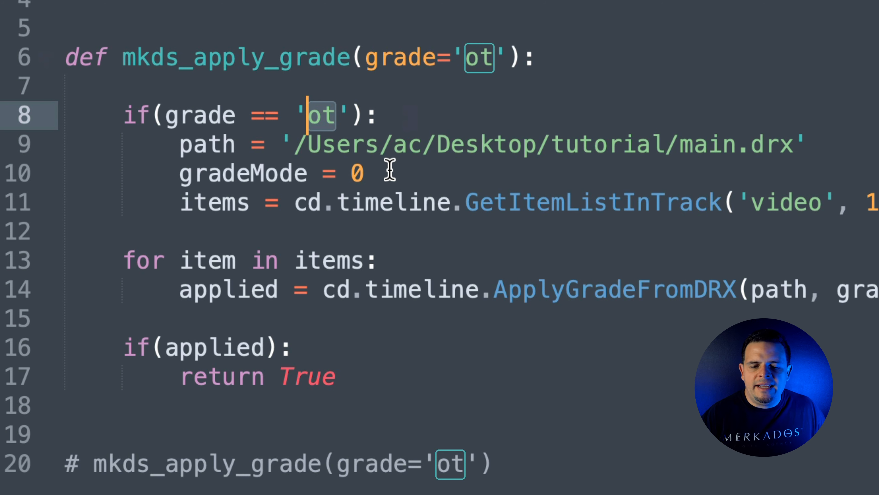
mouse_move(646, 217)
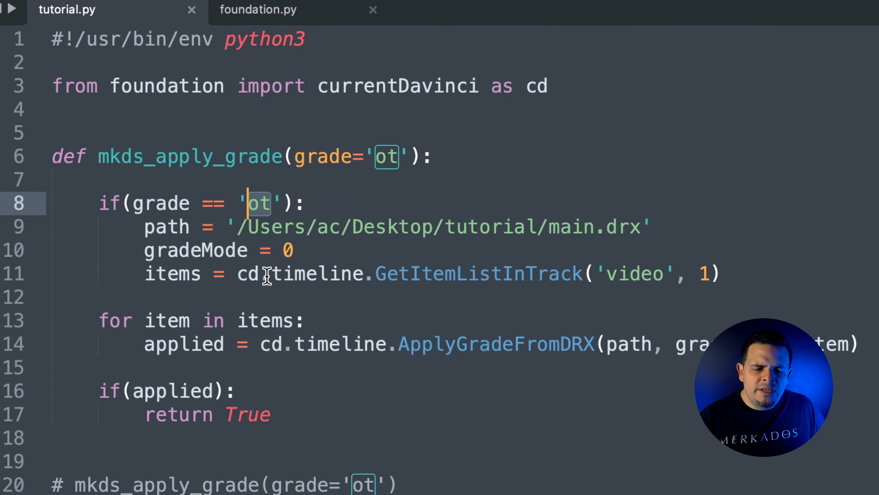
double_click(478, 274)
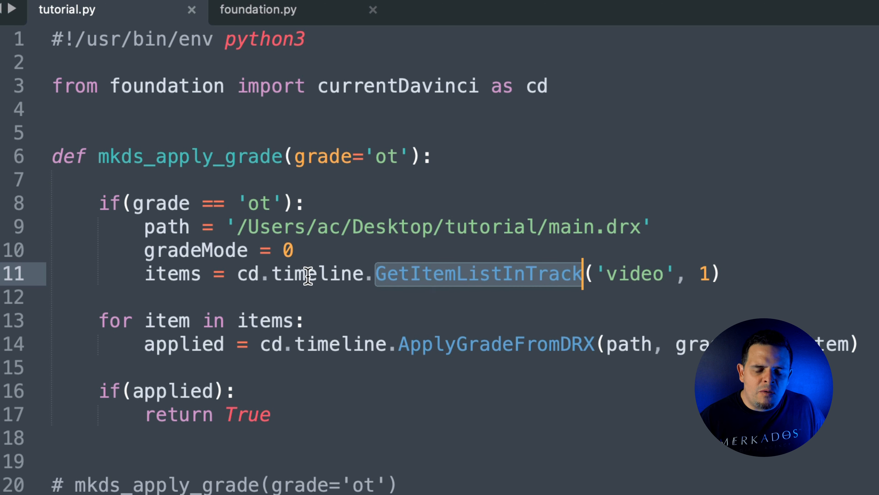
double_click(317, 274)
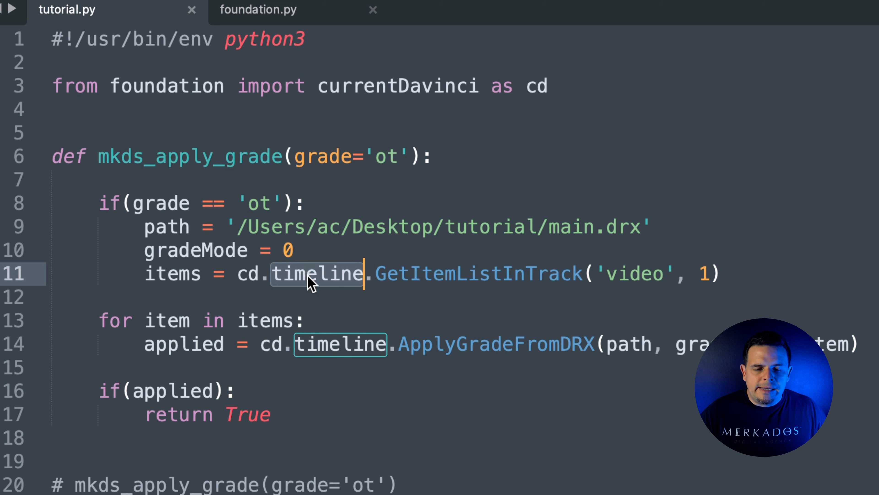
mouse_move(418, 274)
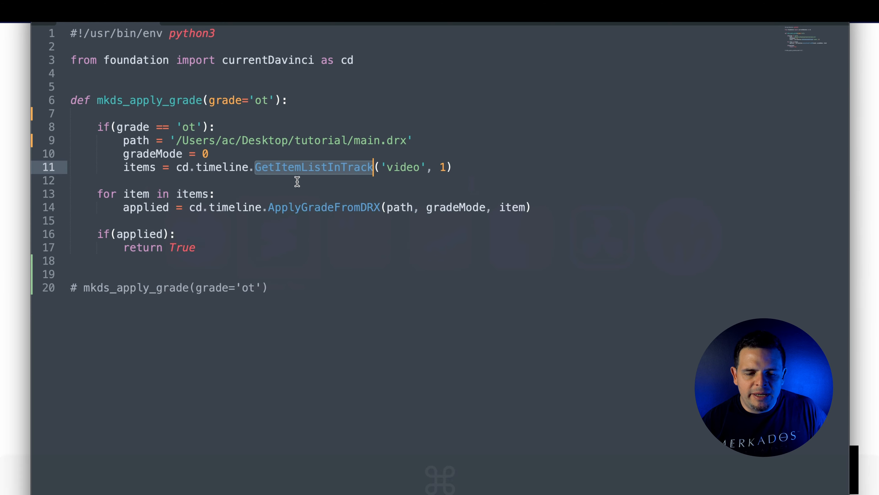
mouse_move(379, 202)
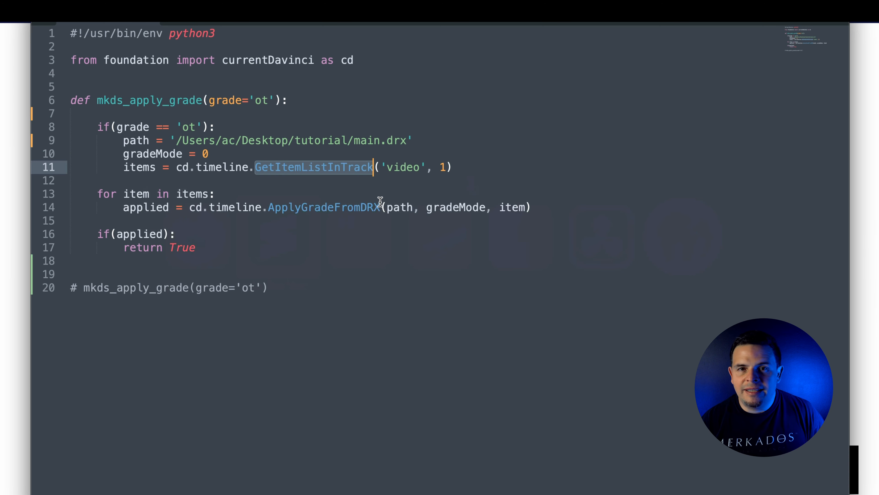
mouse_move(472, 222)
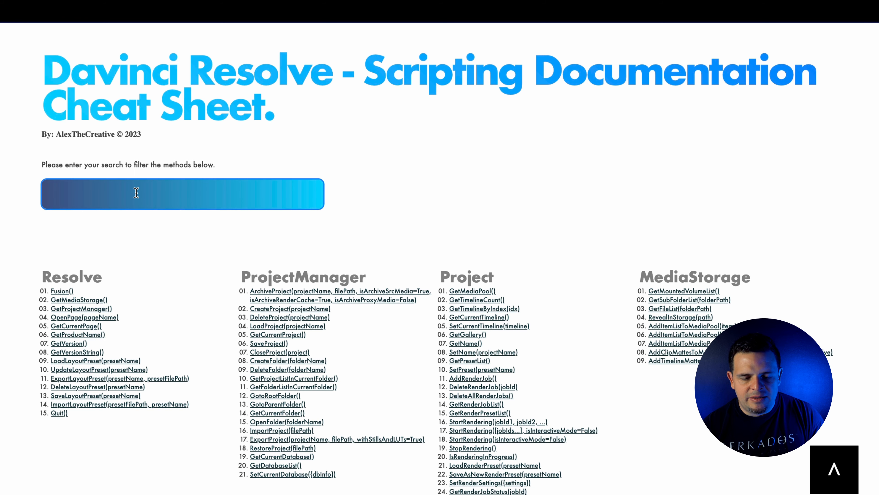
Search the cheat sheet for 'items' and view the timeline.GetItemListInTrack(trackType, index) entry.
type("items")
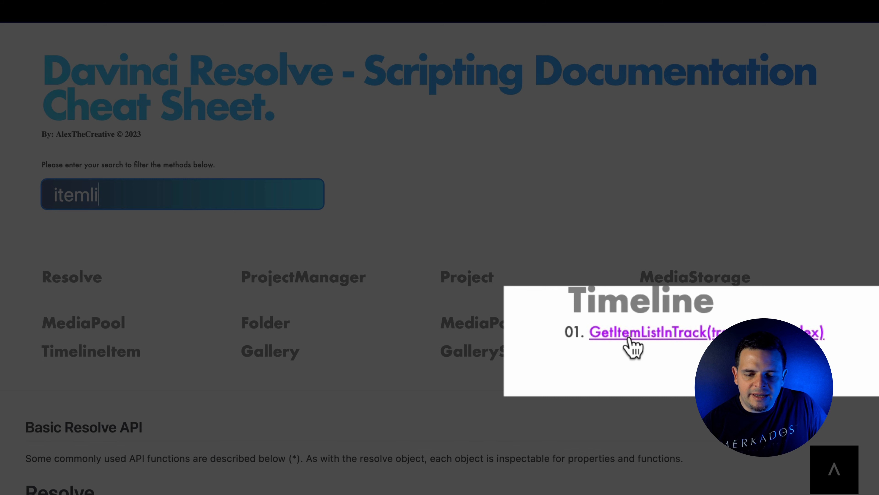
left_click(652, 332)
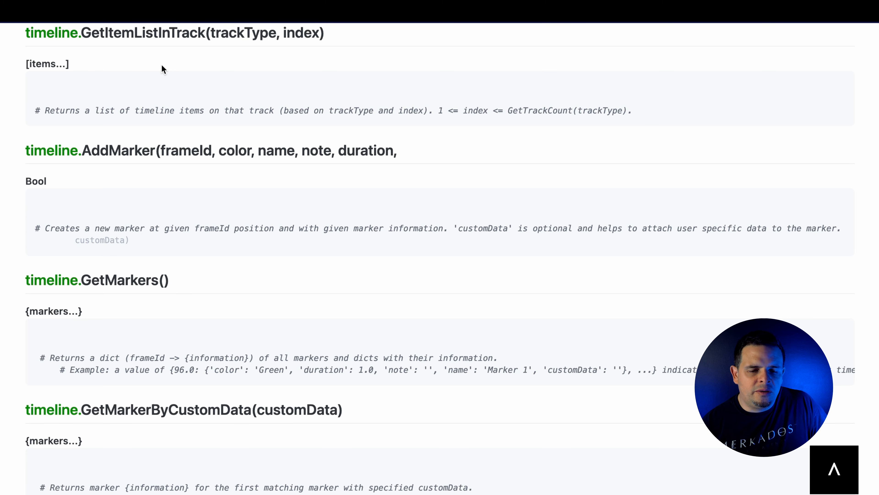
mouse_move(142, 55)
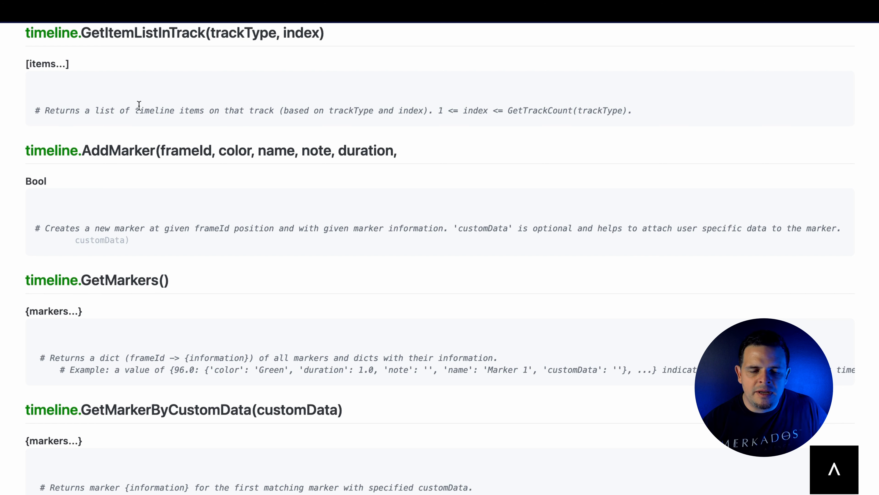
mouse_move(117, 107)
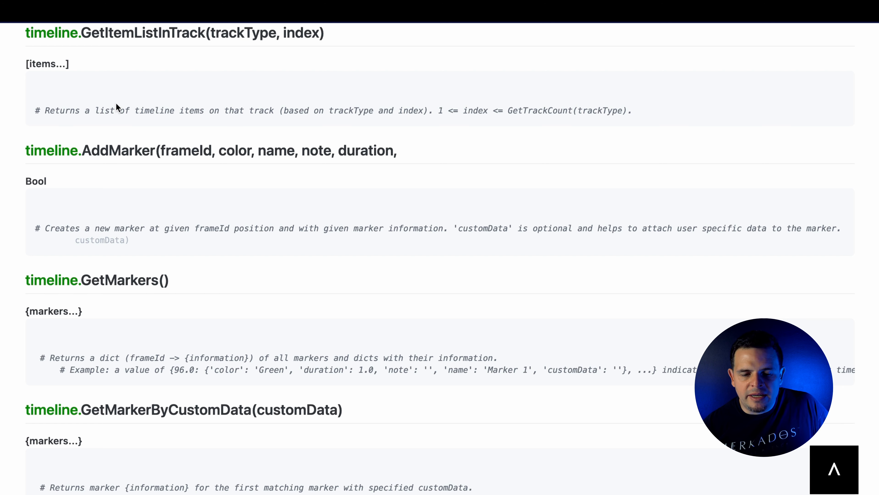
mouse_move(275, 102)
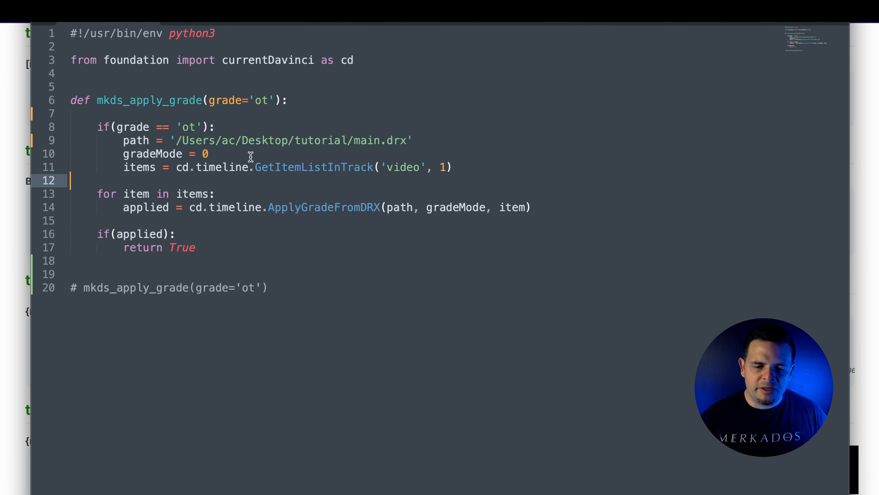
Highlight the drx extension and cd, then uncomment the mkds_apply_grade(grade='ot') call.
double_click(314, 167)
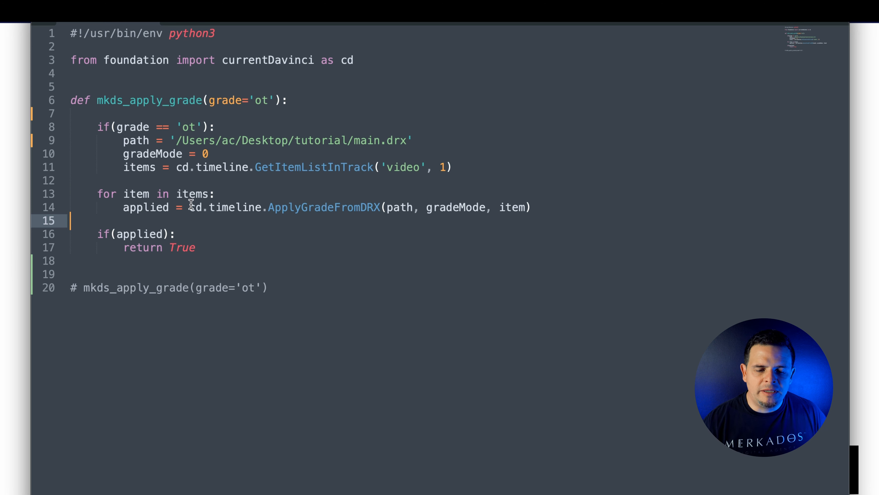
mouse_move(229, 254)
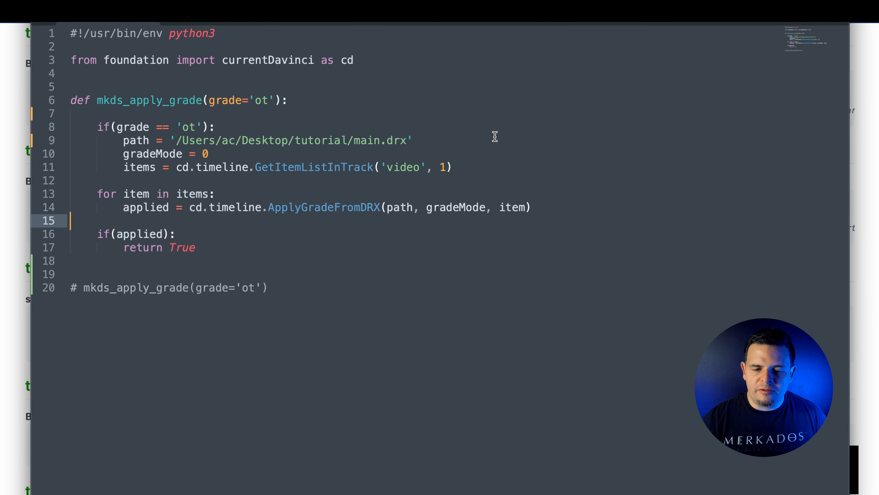
double_click(397, 140)
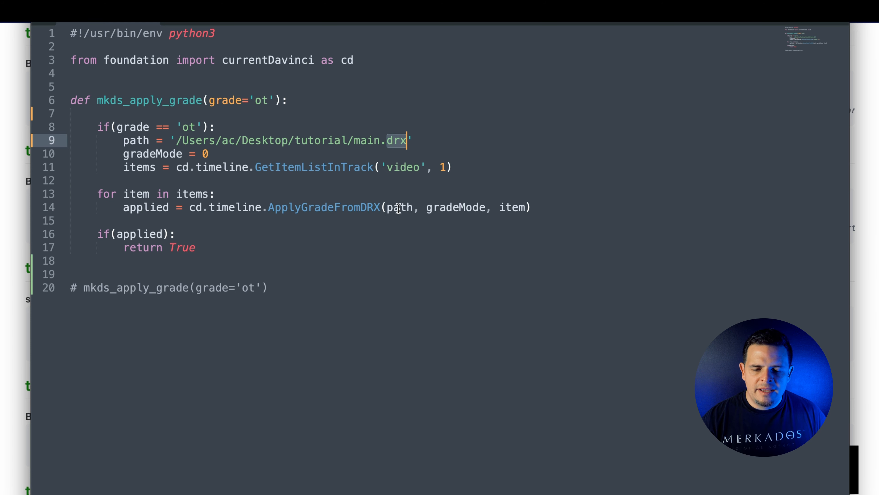
mouse_move(513, 207)
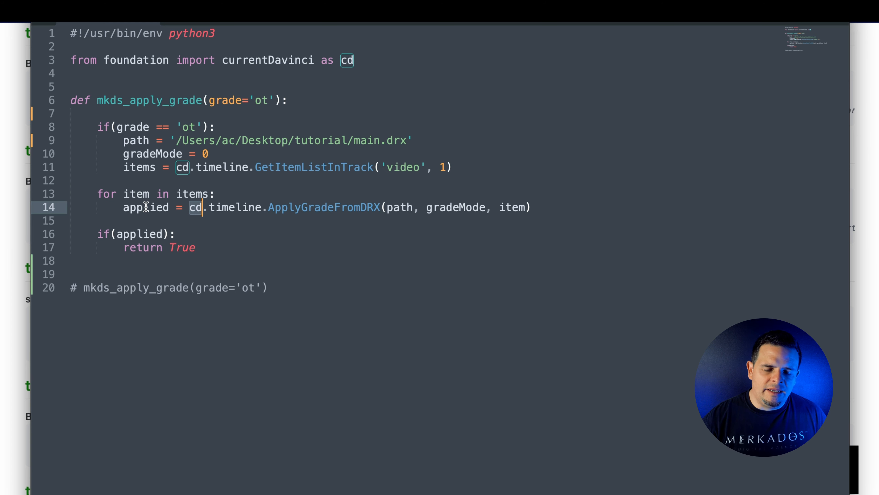
double_click(145, 207)
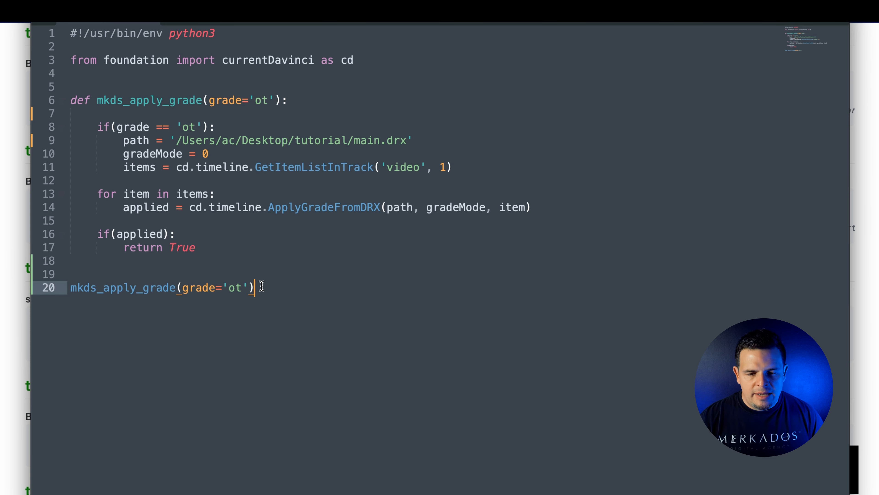
Save tutorial.py with Cmd+S before moving to the Terminal.
key("cmd+s")
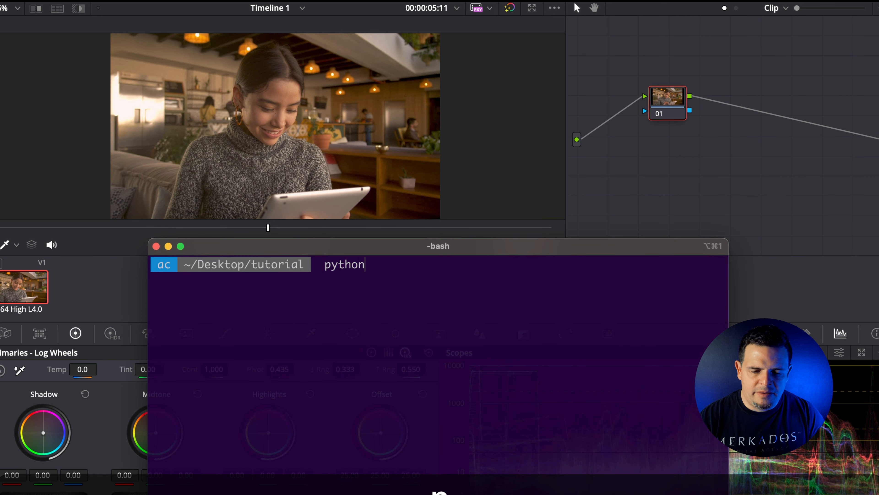
Run 'python3 tutorial.py' in Terminal to apply the DRX grade.
type("3")
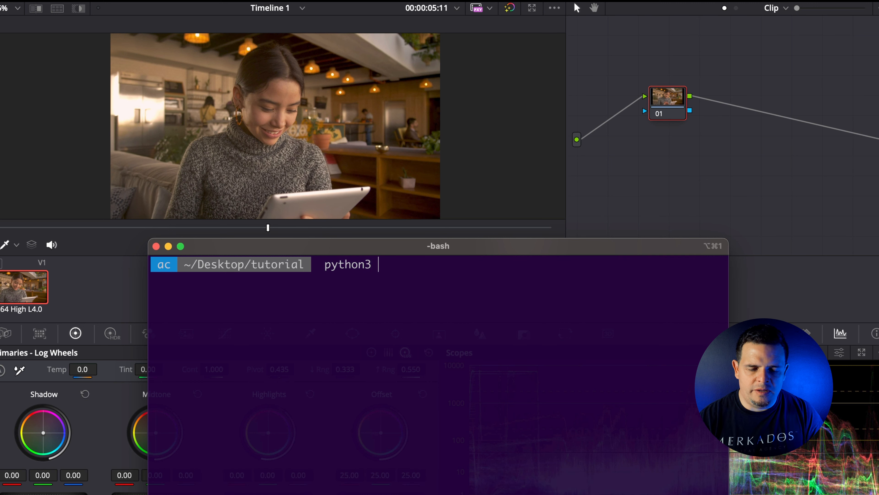
type("turo")
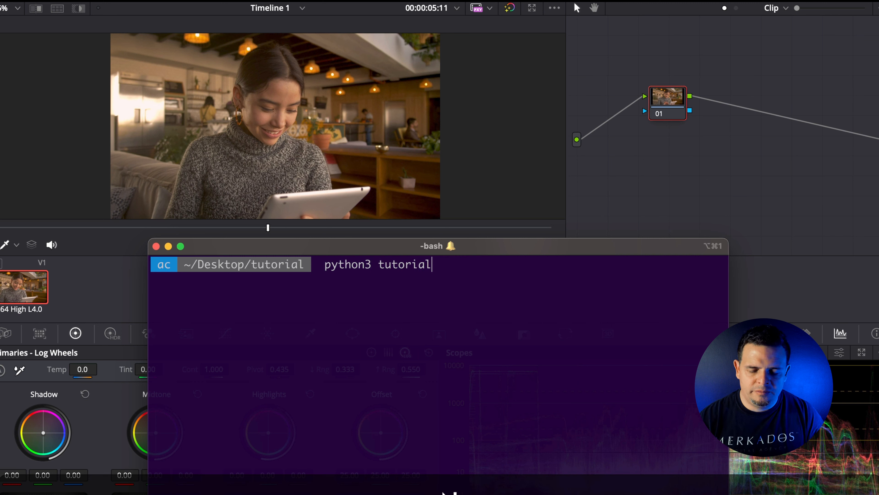
type(".py")
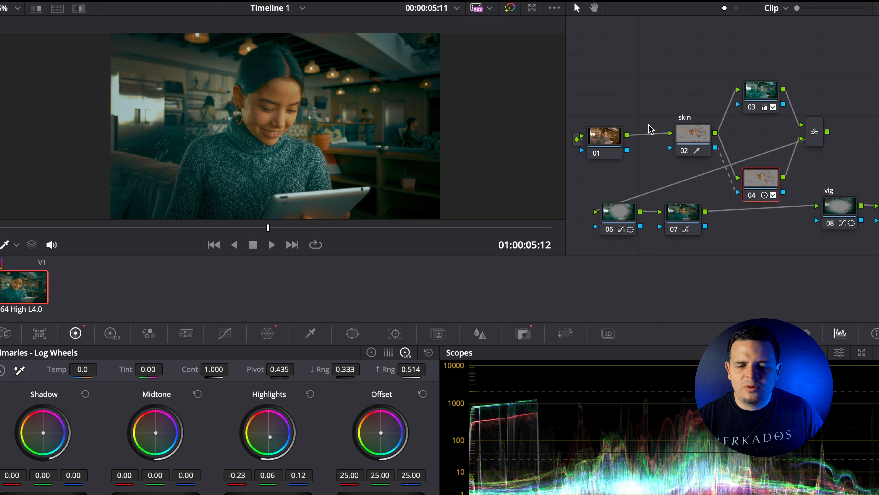
mouse_move(703, 98)
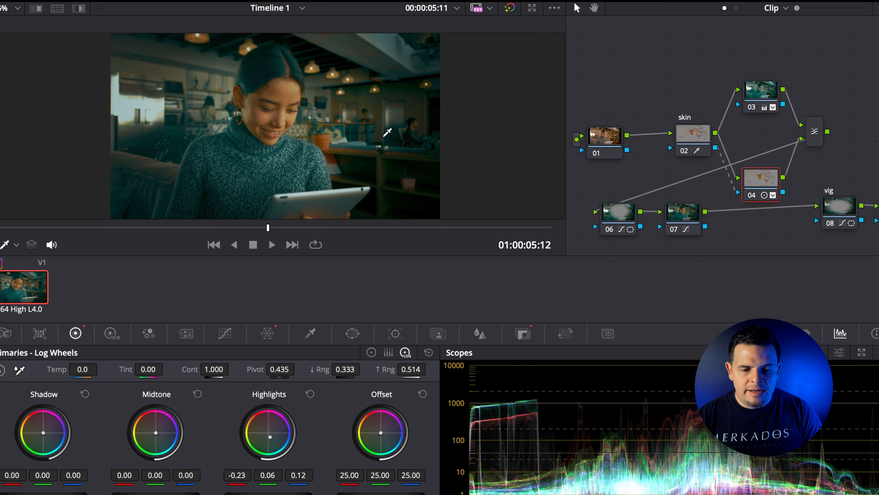
Play the graded clip to review the orange-teal node tree with skin and vig nodes.
left_click(271, 244)
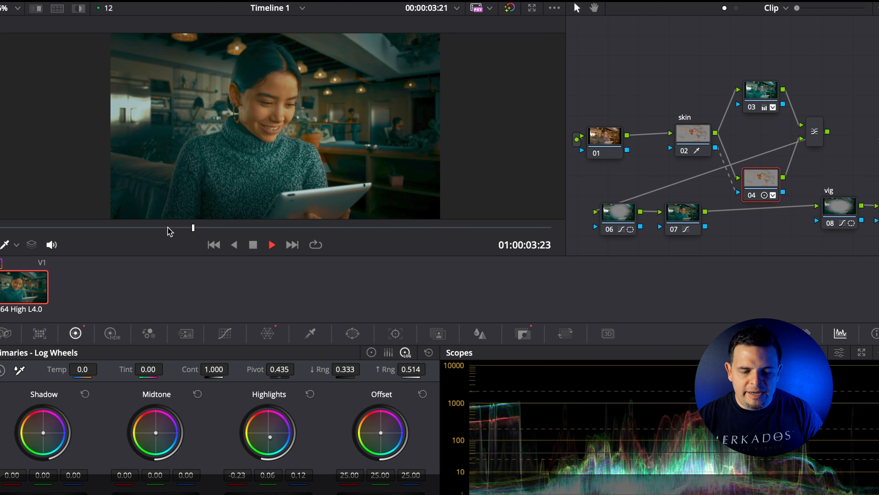